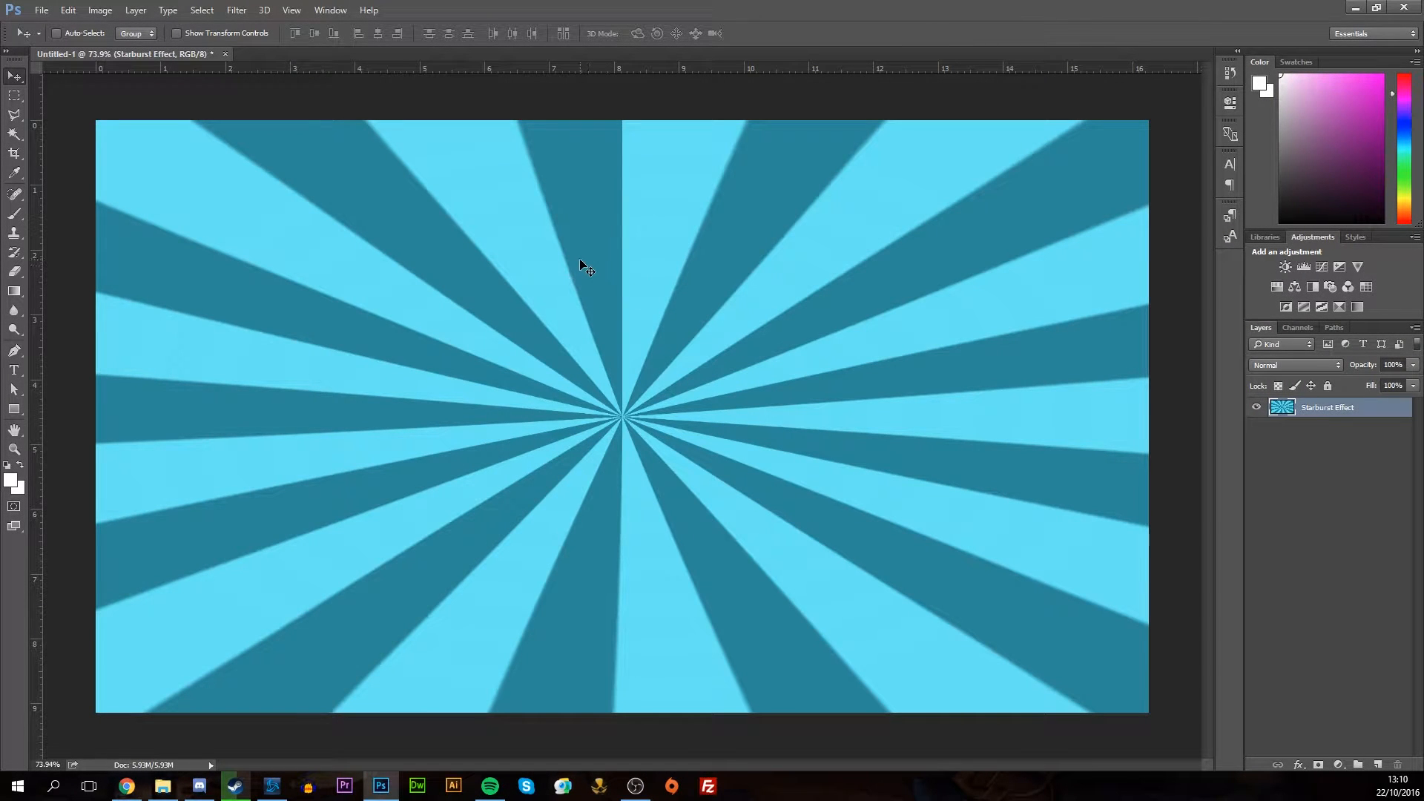
mouse_move(589, 253)
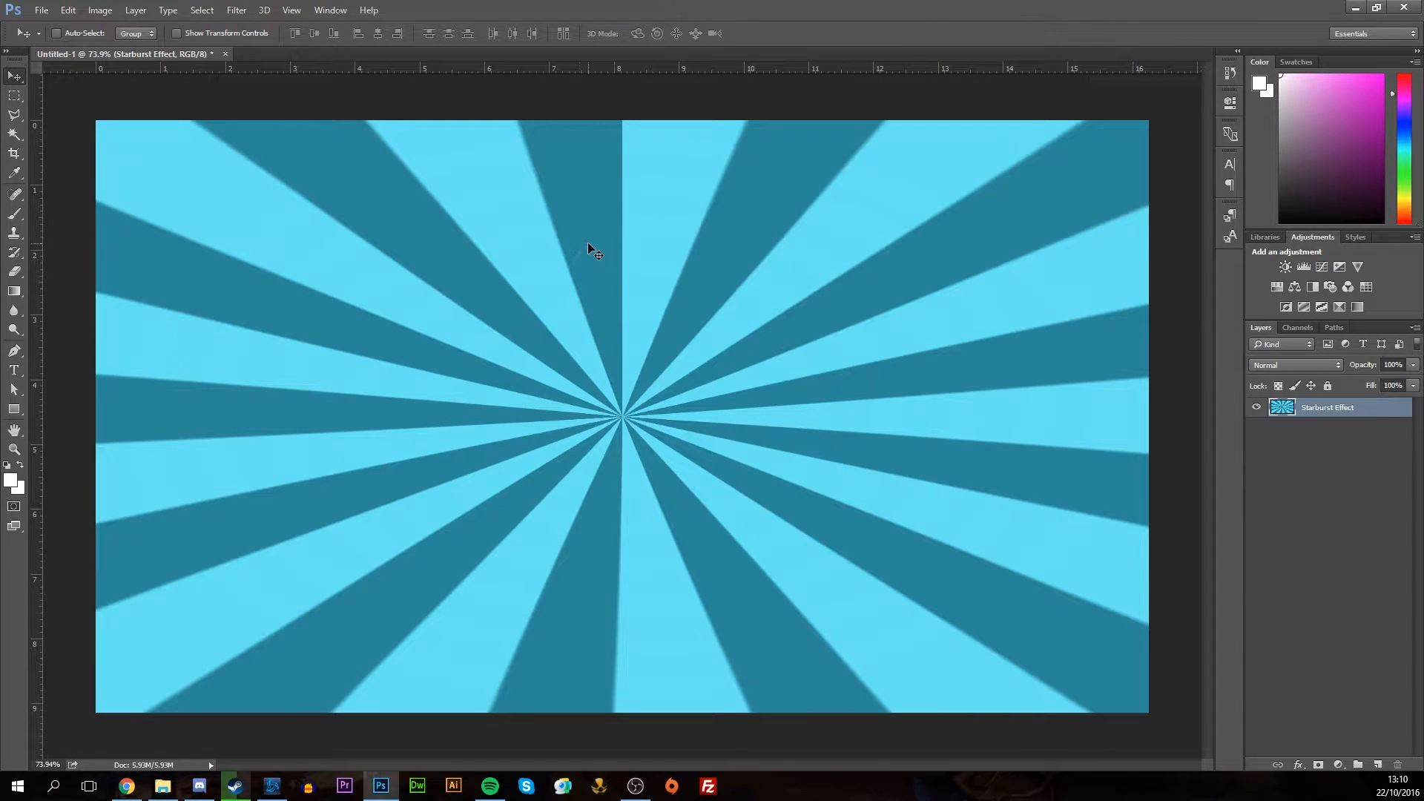
mouse_move(653, 453)
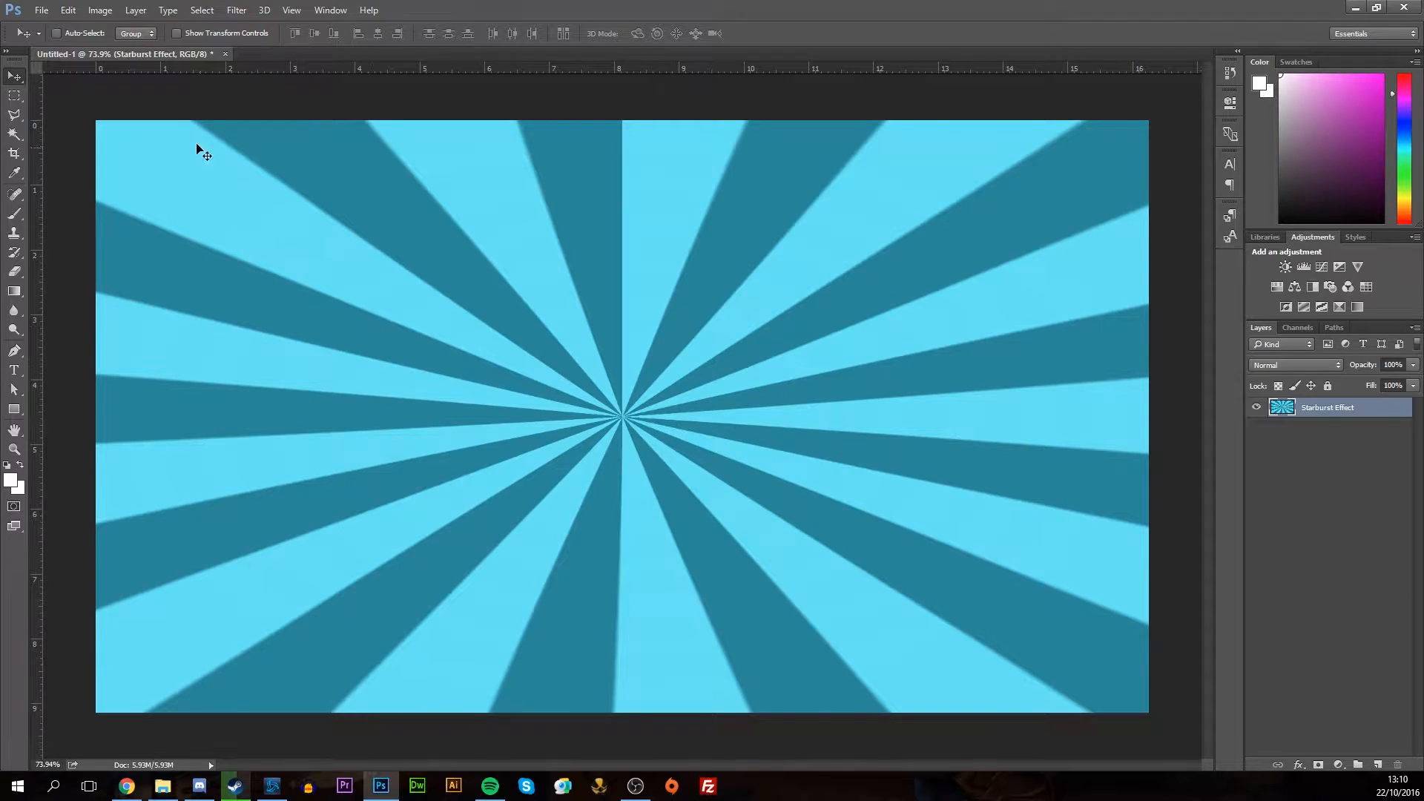
Create a new 1920 by 1080 pixel document at 72 ppi via File > New
click(67, 10)
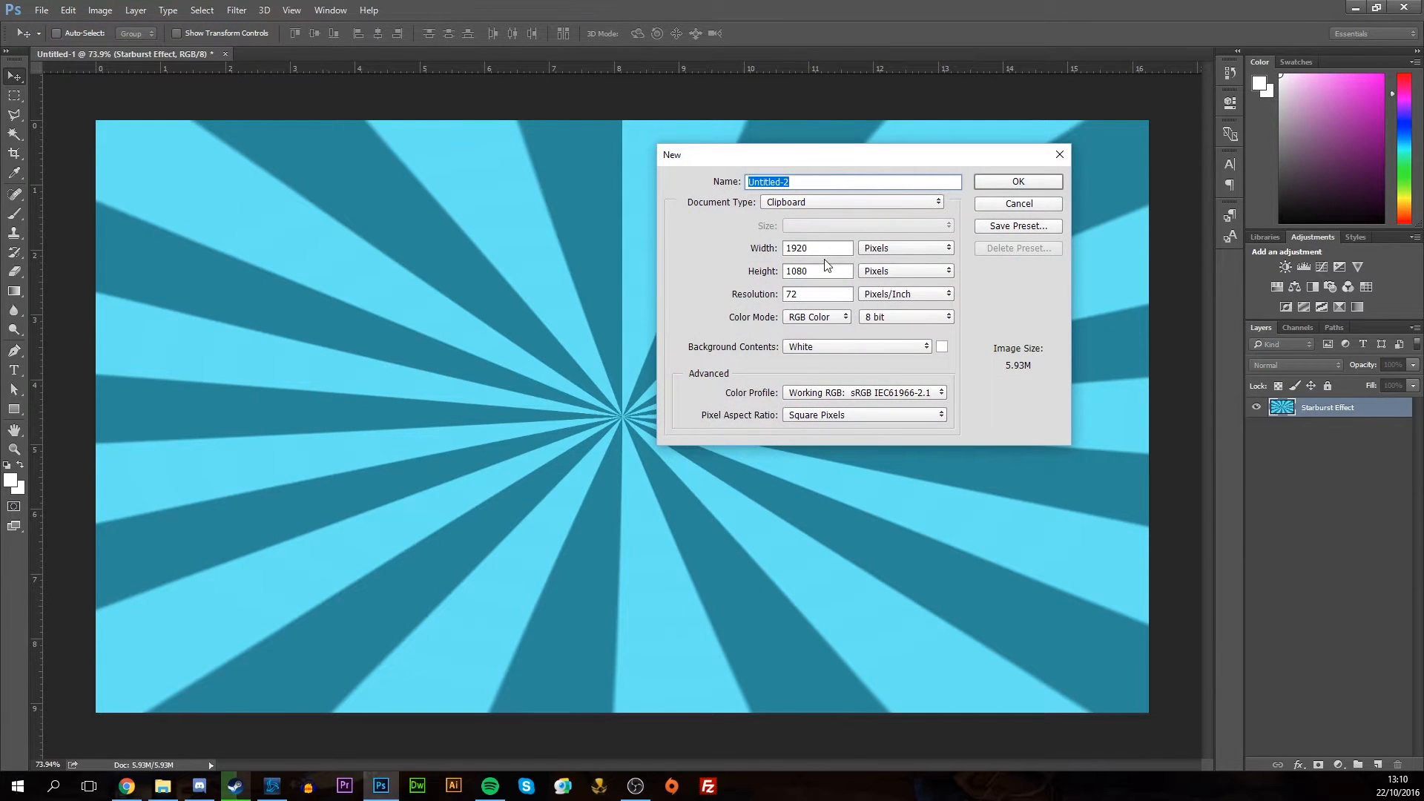
click(816, 270)
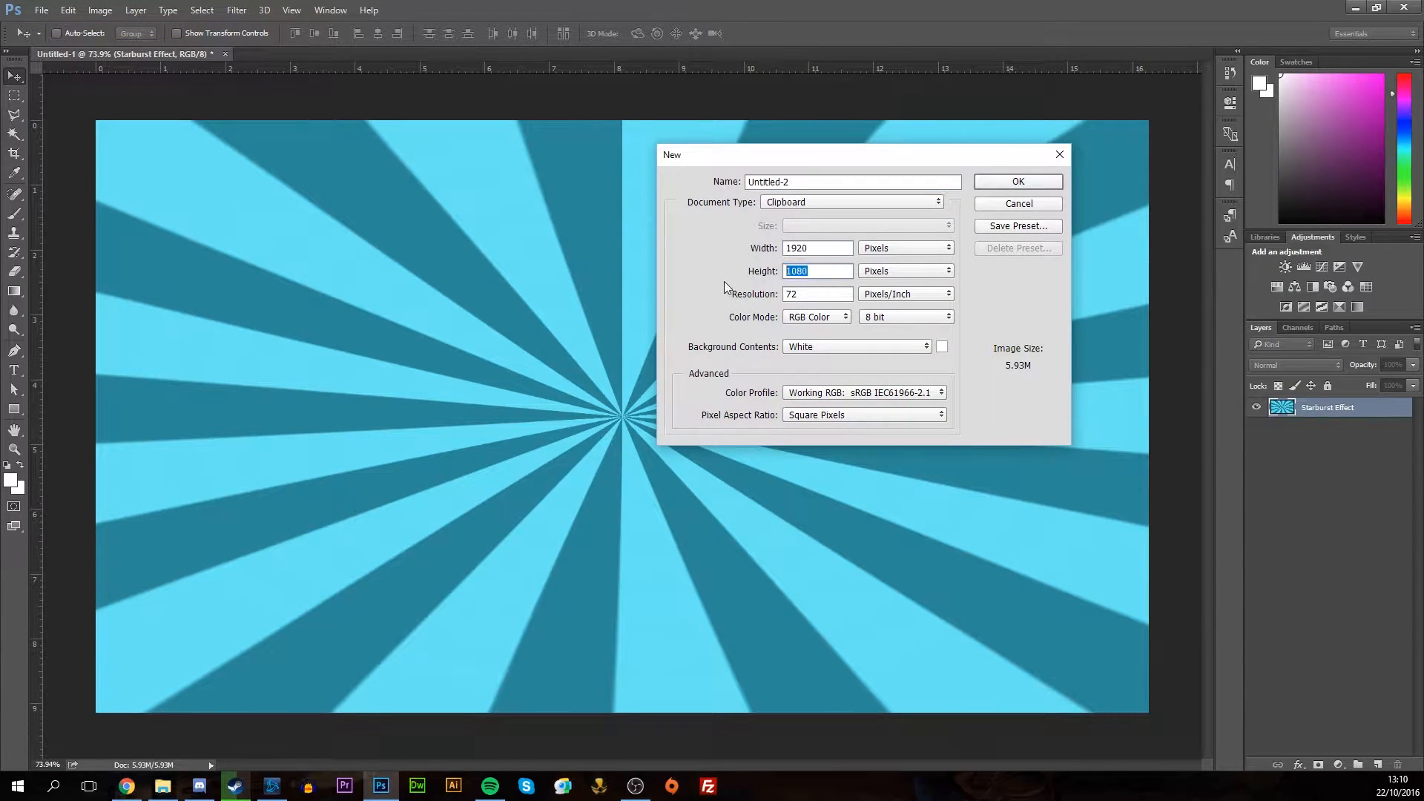
click(1018, 204)
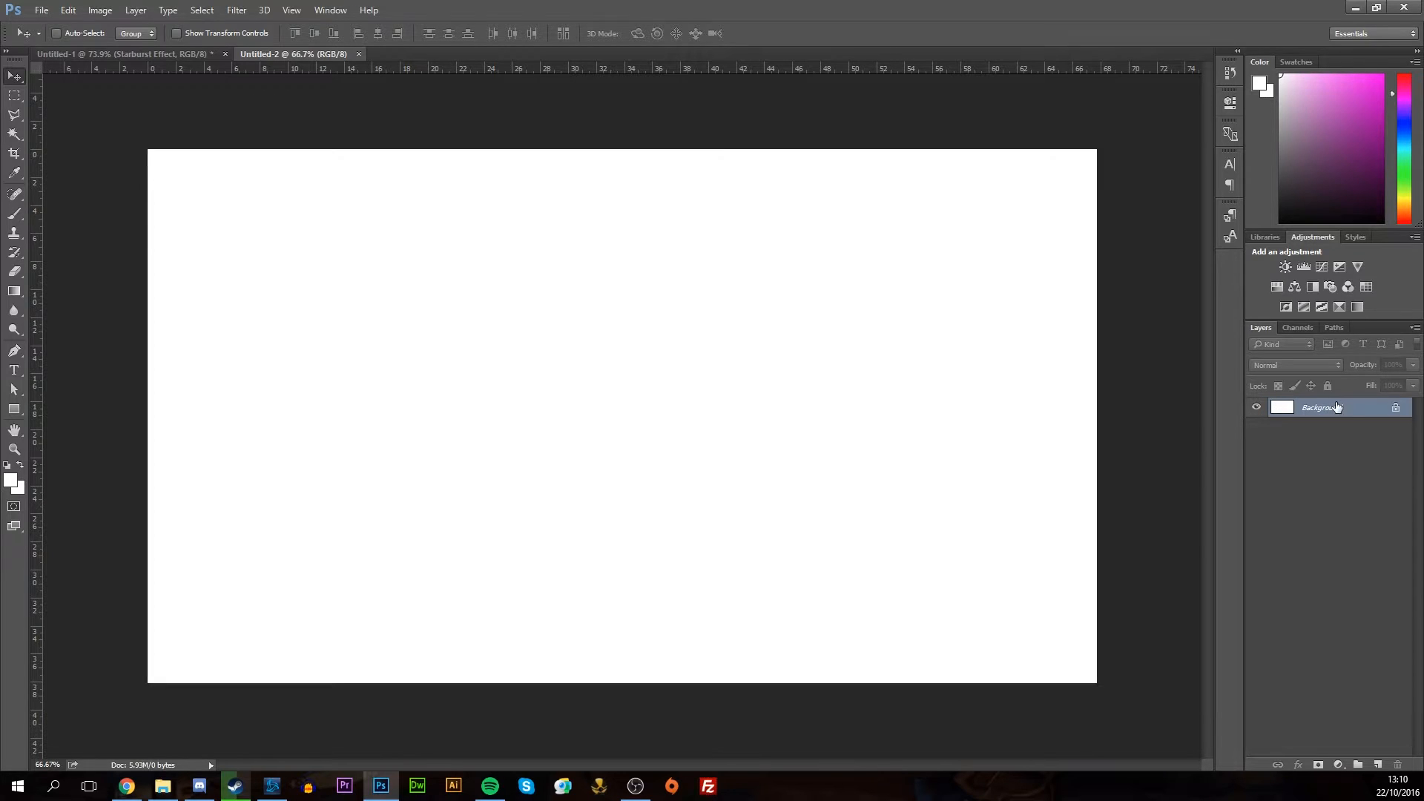
Unlock the background into Layer 0 and set swatches to light pink #ff88fb and a purple shade
double_click(1317, 407)
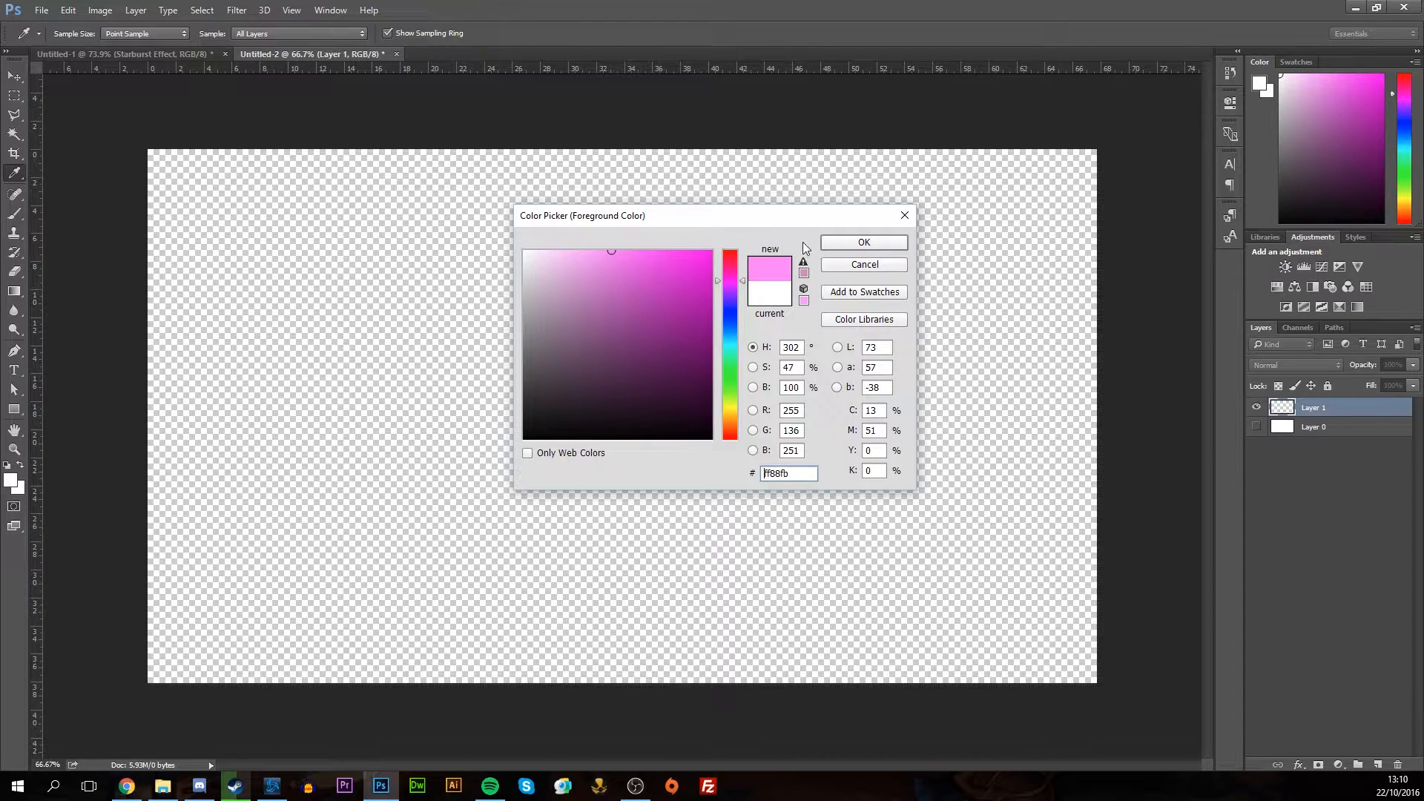
click(862, 242)
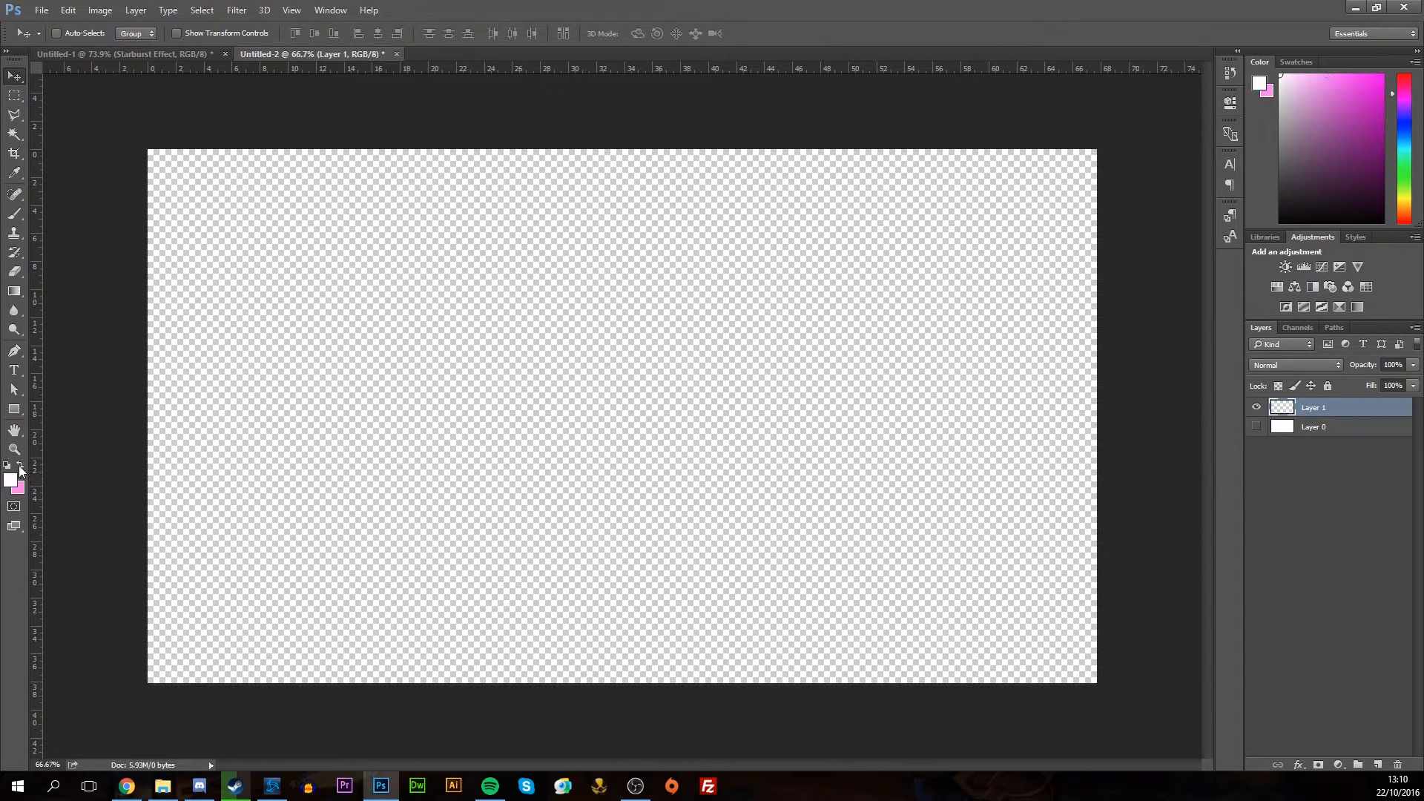
click(13, 479)
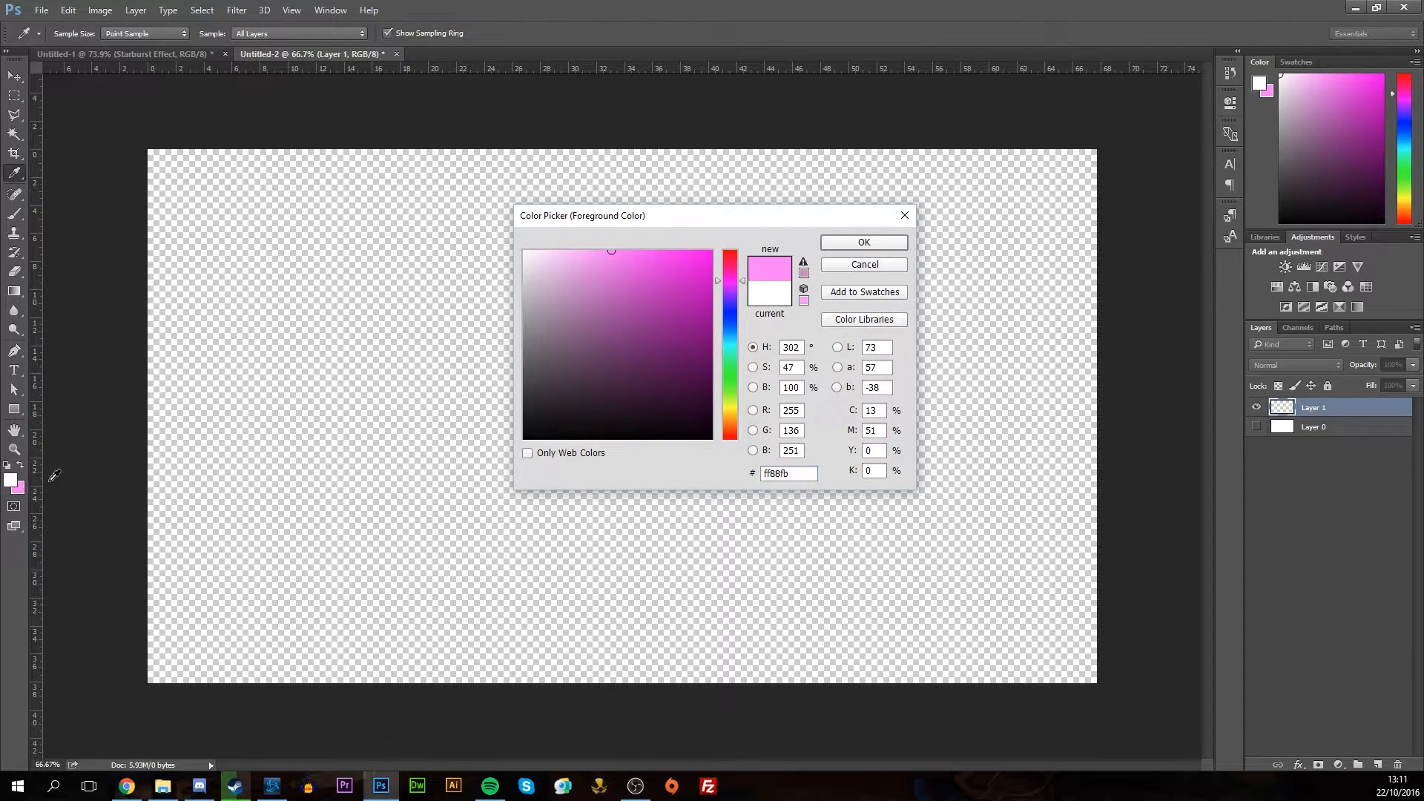
click(645, 313)
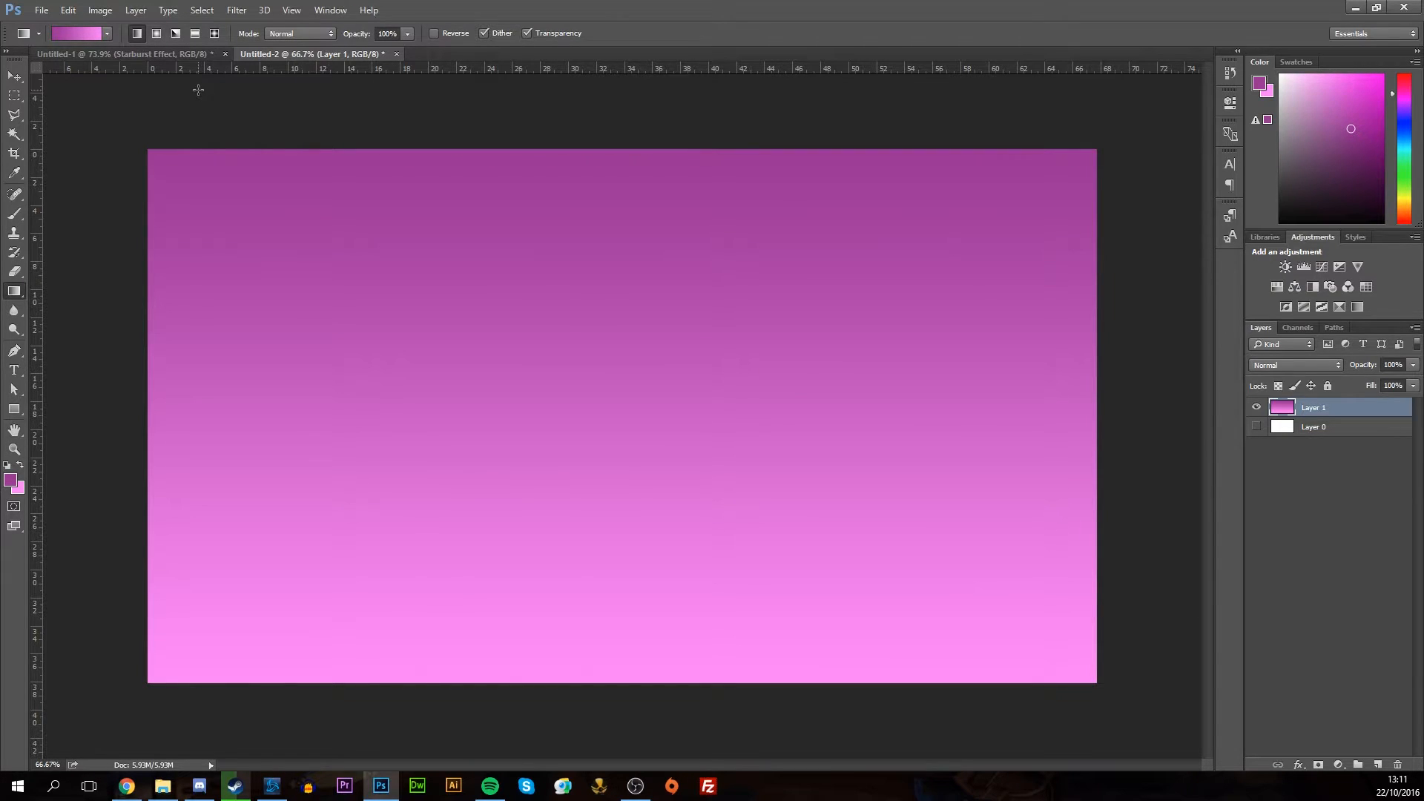
Start the Wave distortion filter on the purple-to-pink gradient layer
click(236, 10)
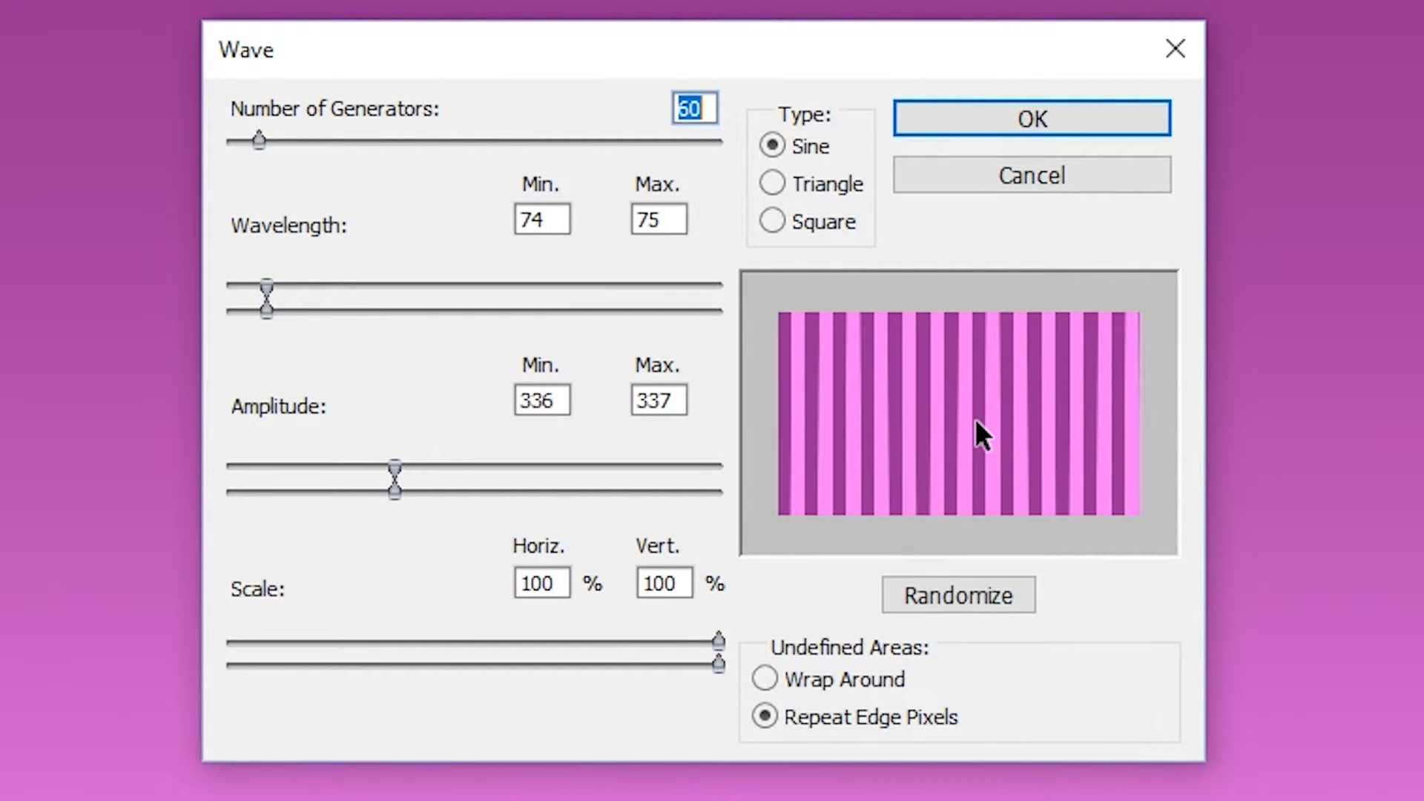
mouse_move(706, 230)
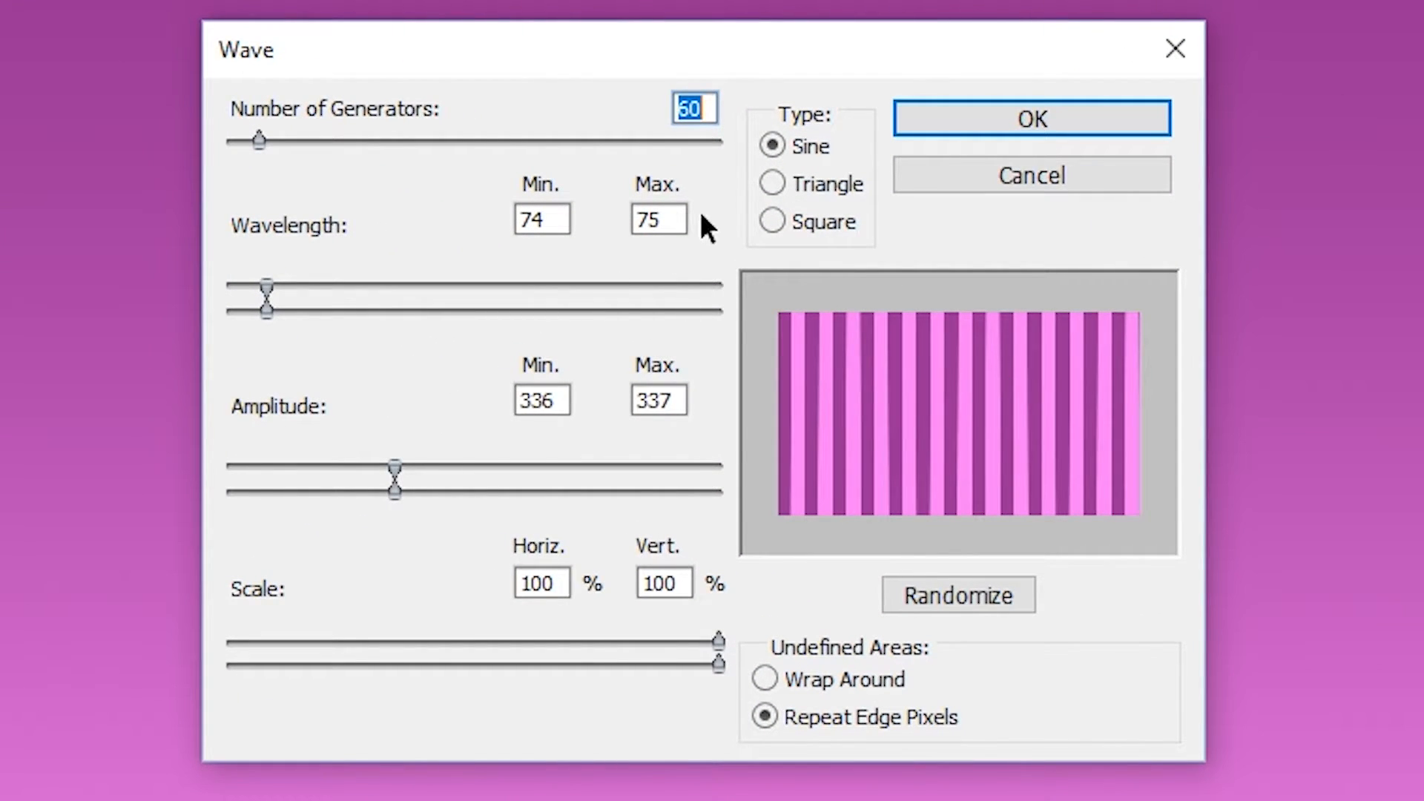
mouse_move(539, 188)
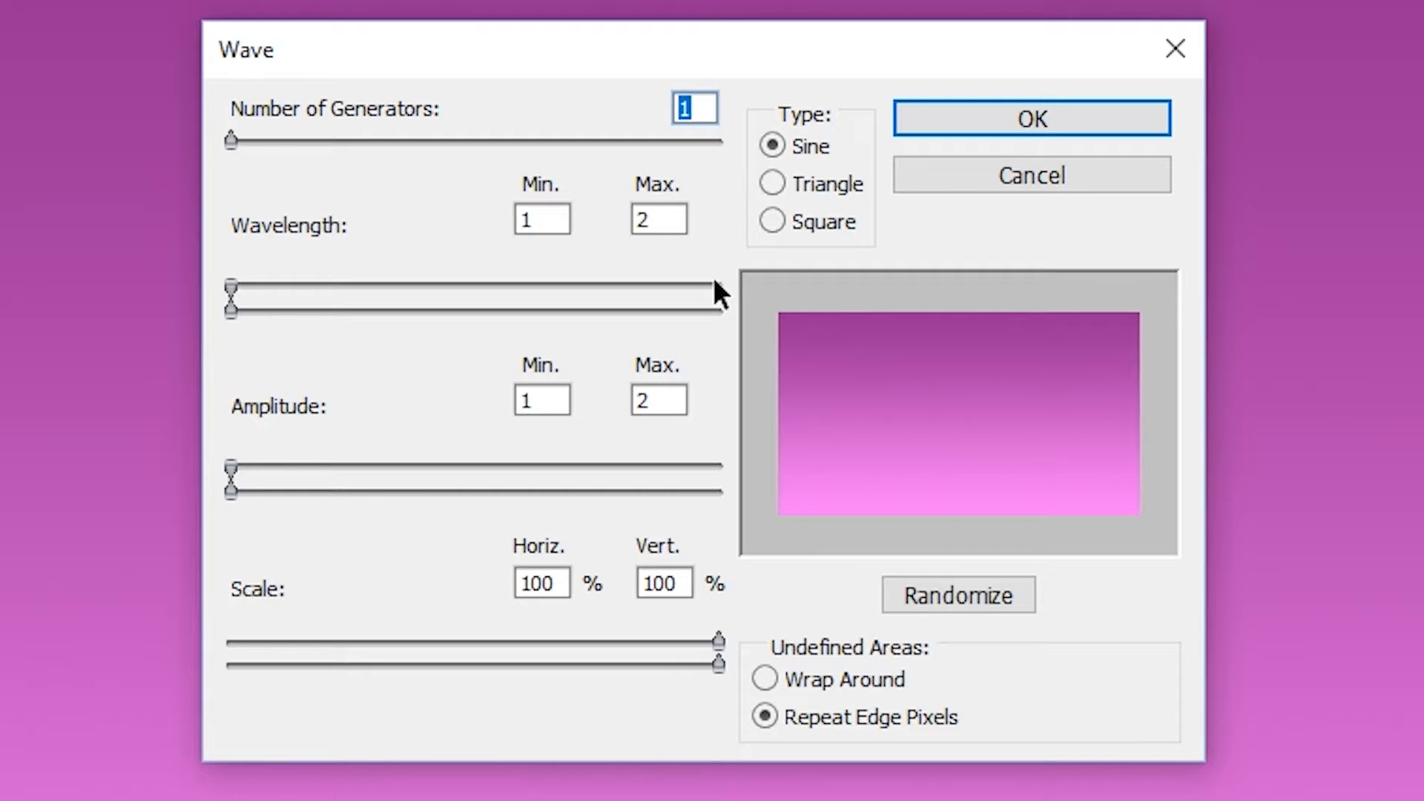
Apply Wave with 60 generators, wavelength 74–75 and amplitude 378–379 to make vertical stripes
text(60)
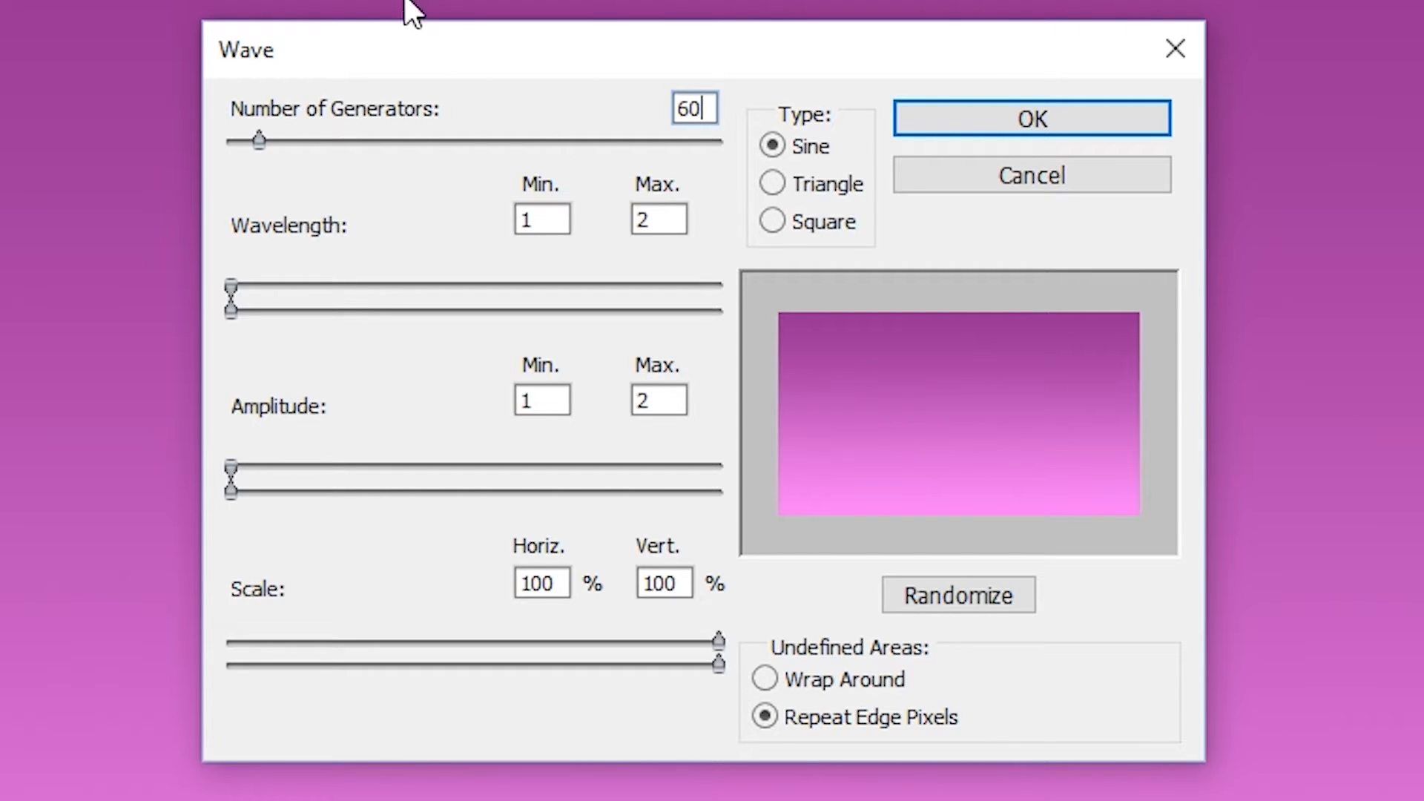
drag(232, 290, 248, 290)
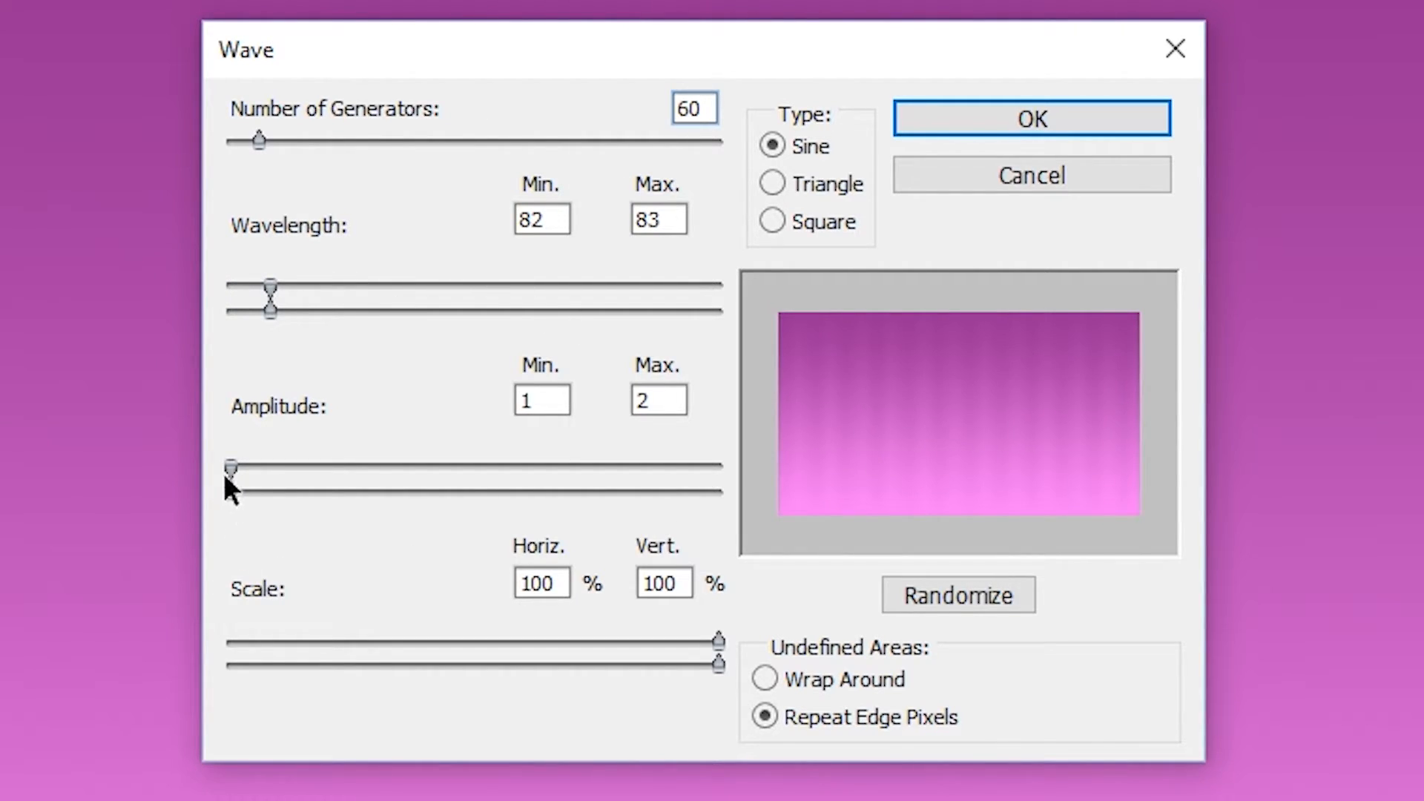
drag(232, 466, 240, 484)
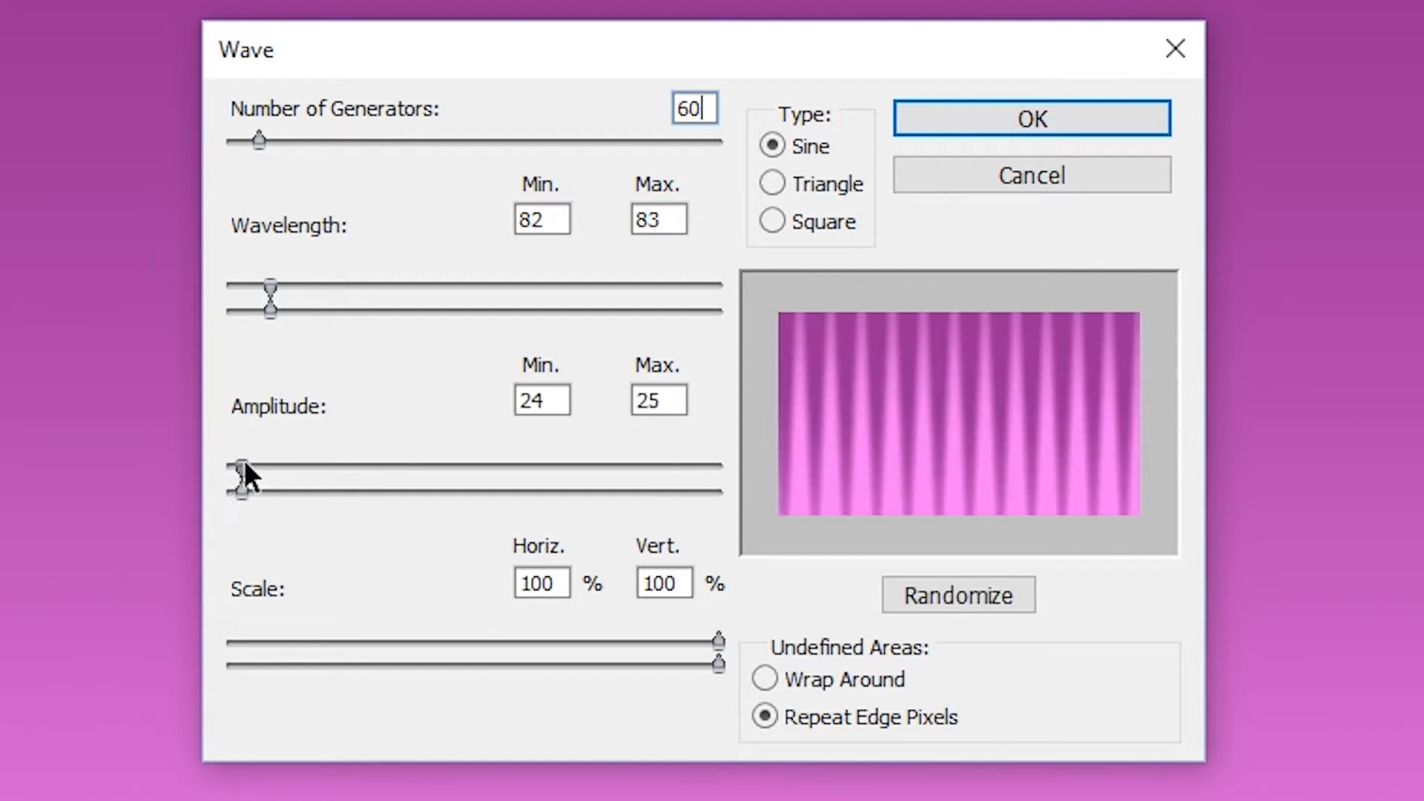
drag(241, 480, 362, 481)
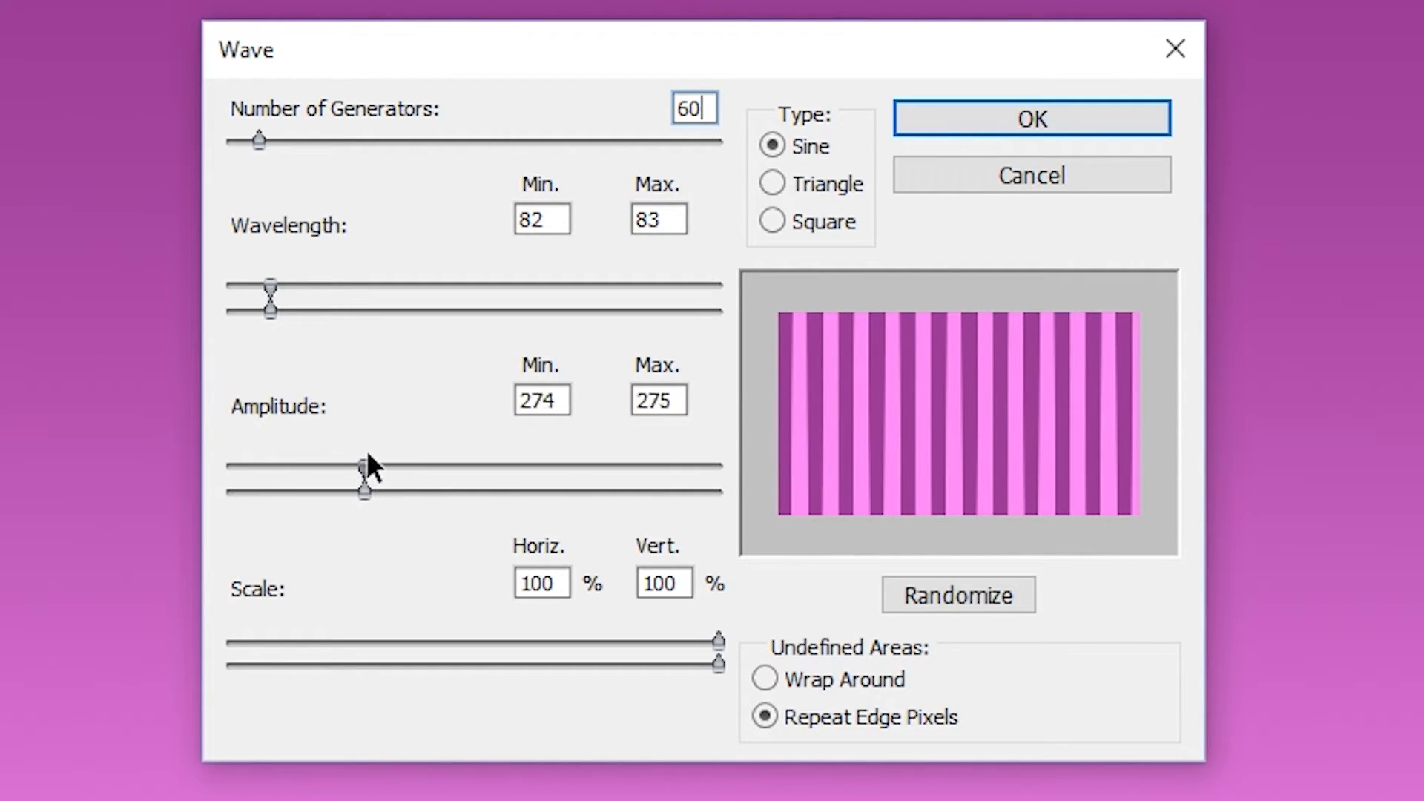
drag(362, 491, 414, 477)
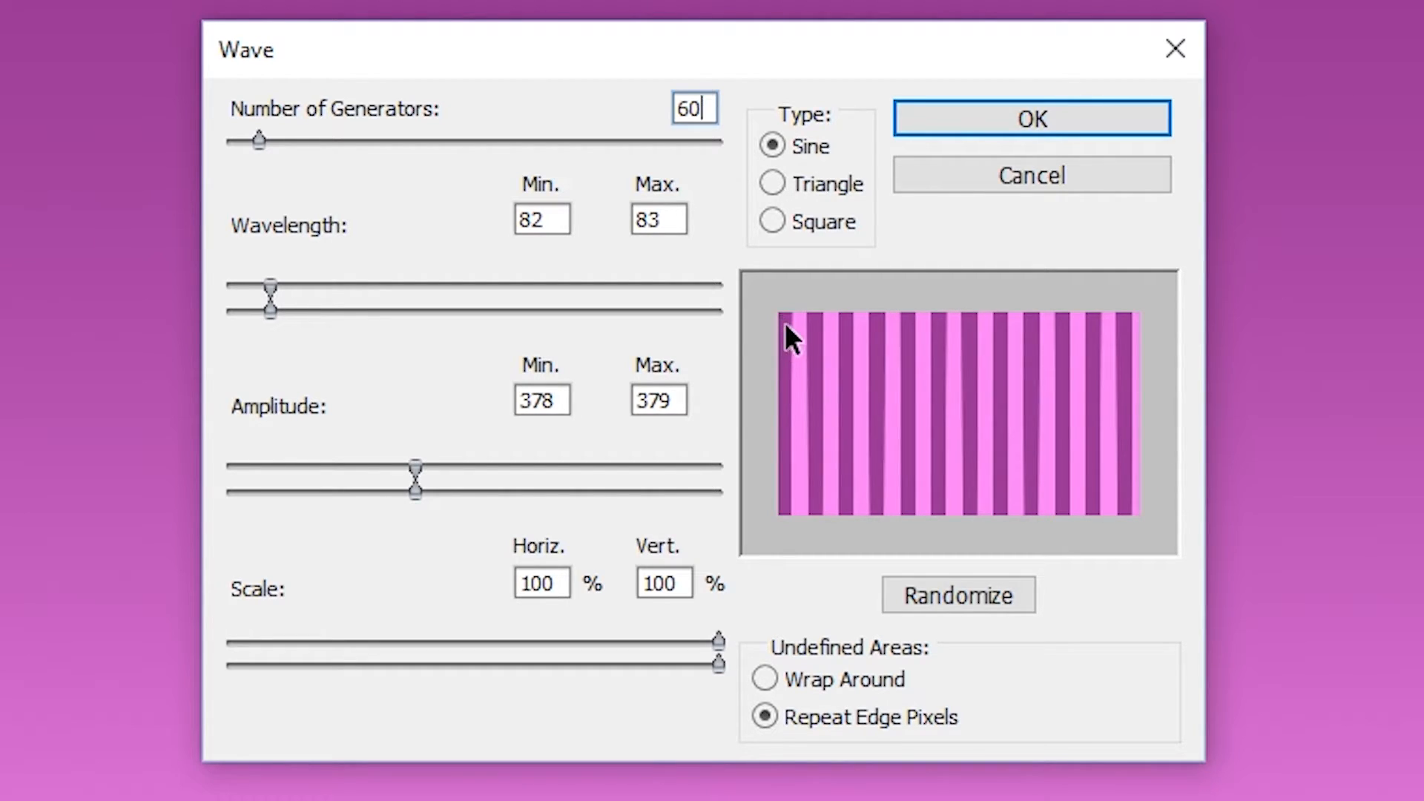
mouse_move(1140, 341)
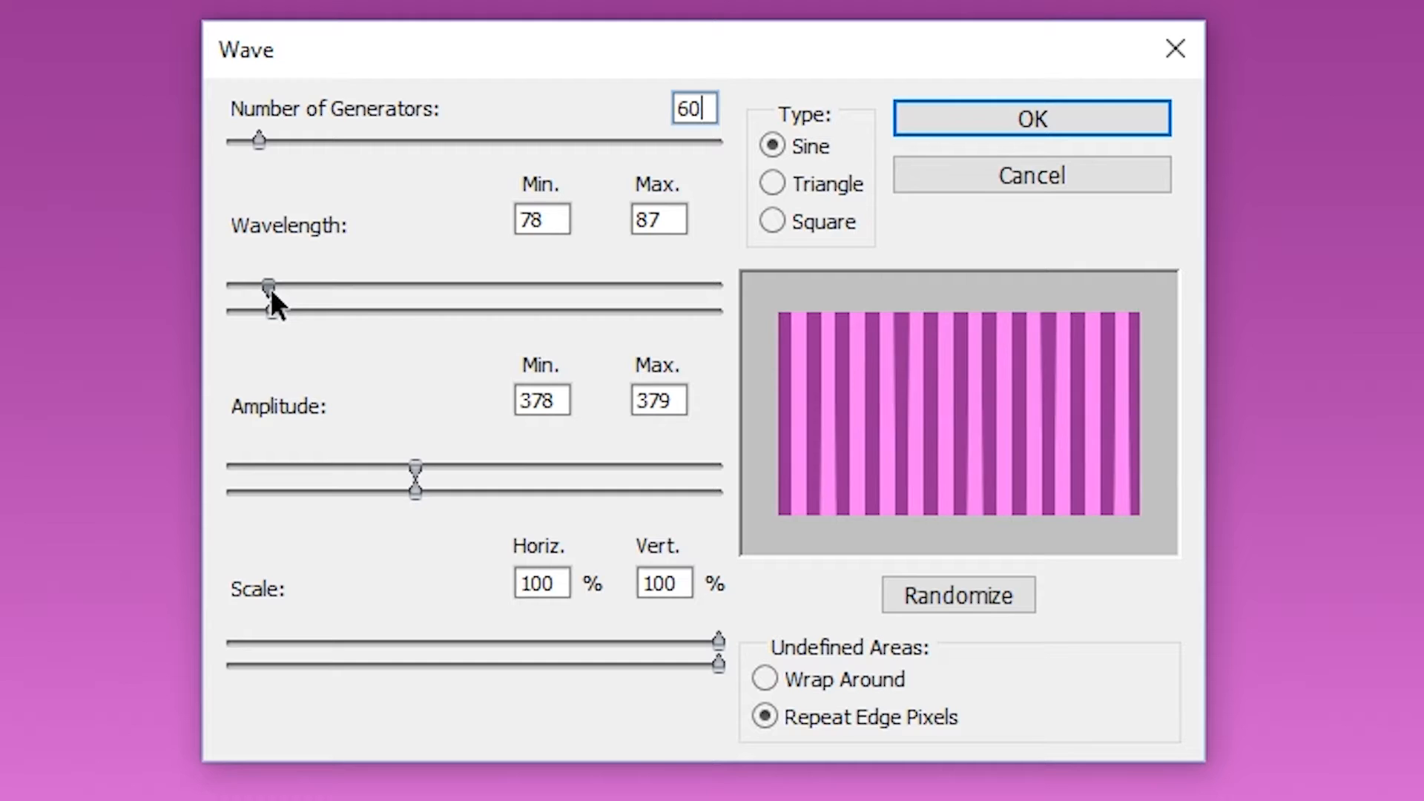
drag(261, 286, 265, 310)
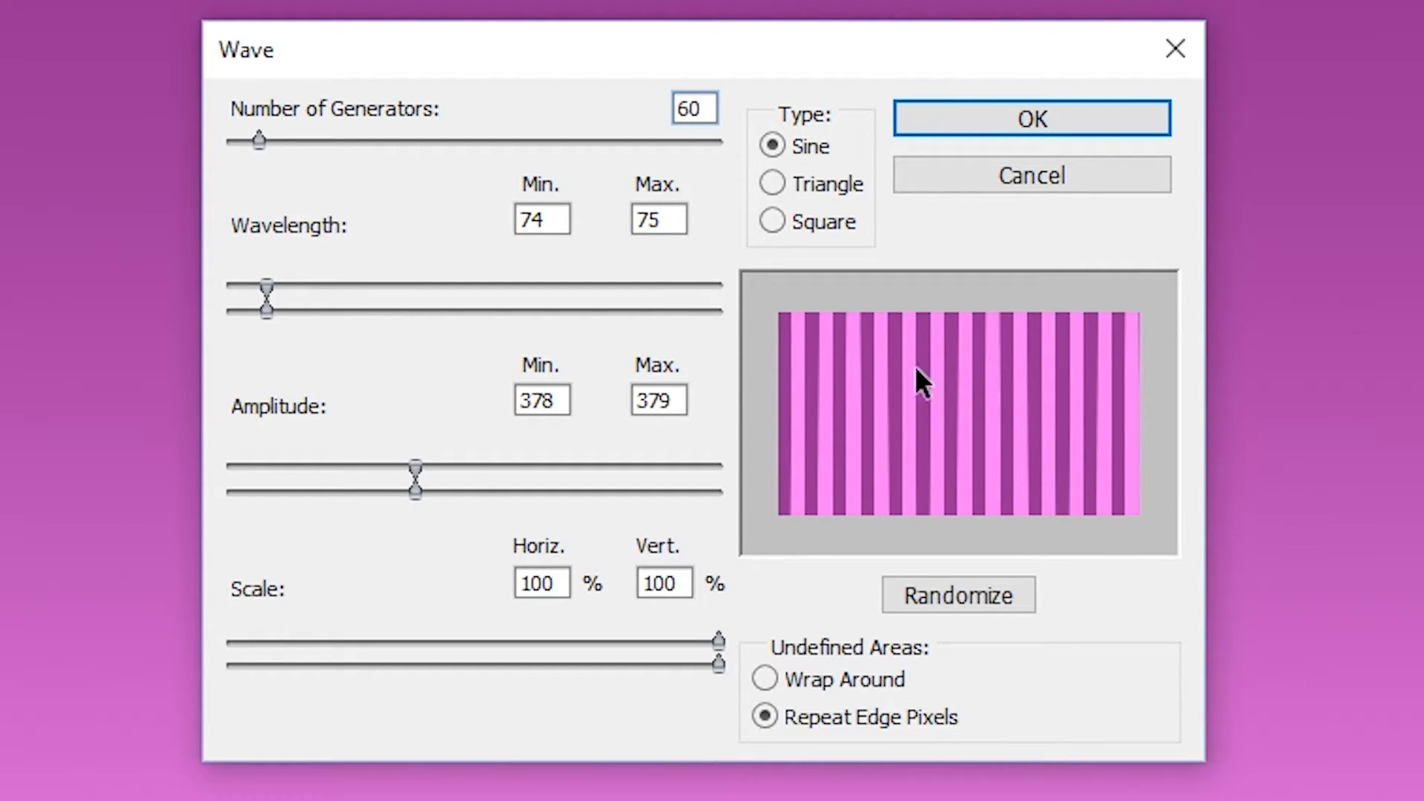
mouse_move(800, 377)
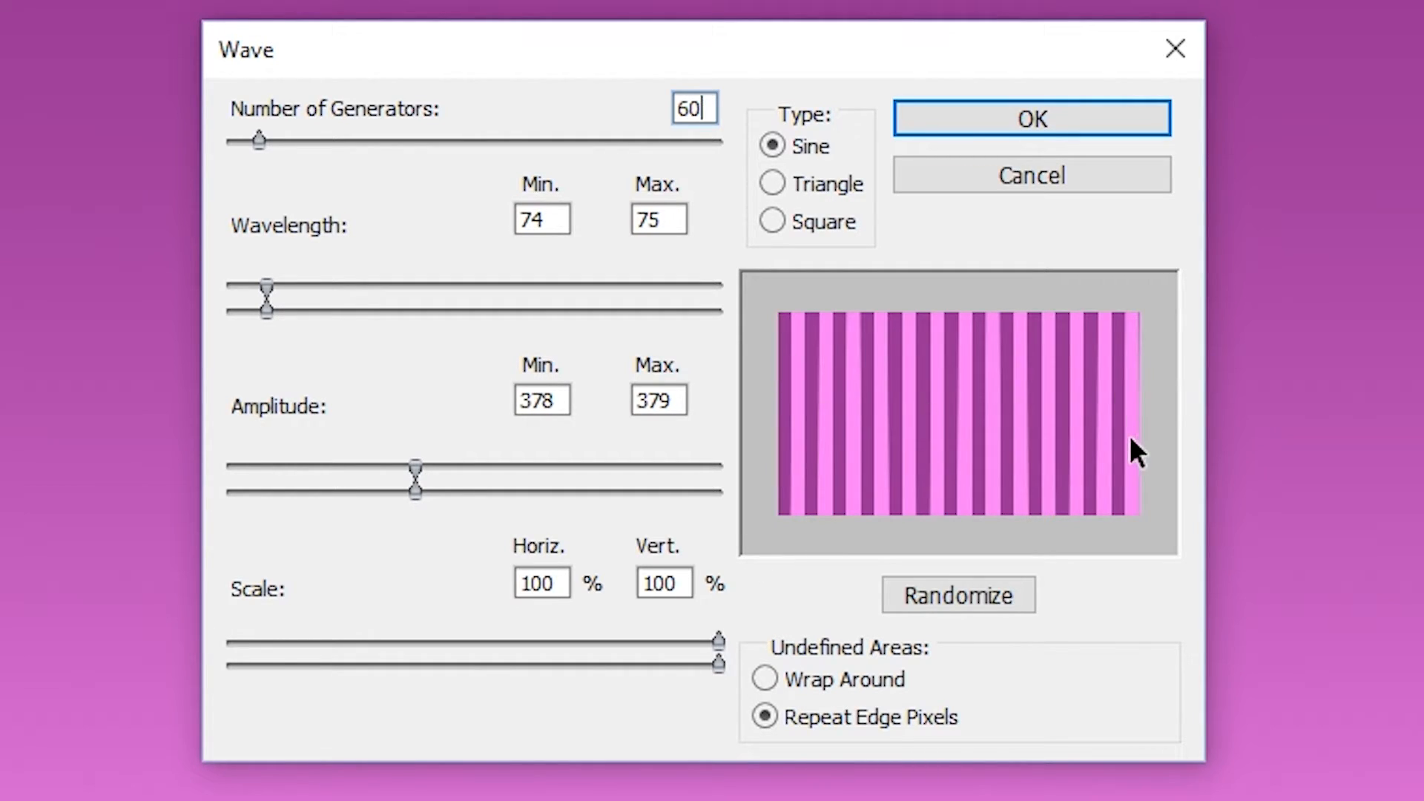
click(1032, 118)
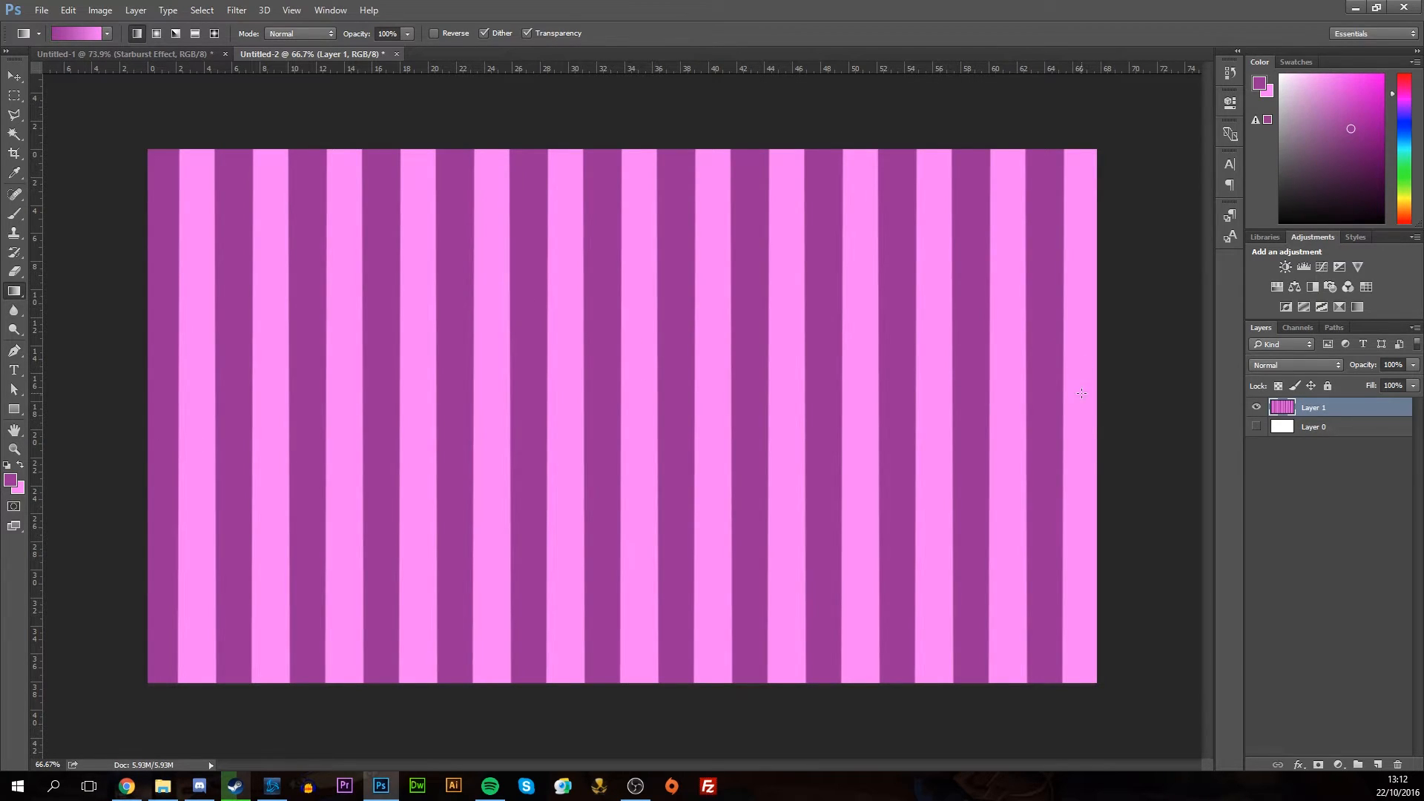
mouse_move(1037, 369)
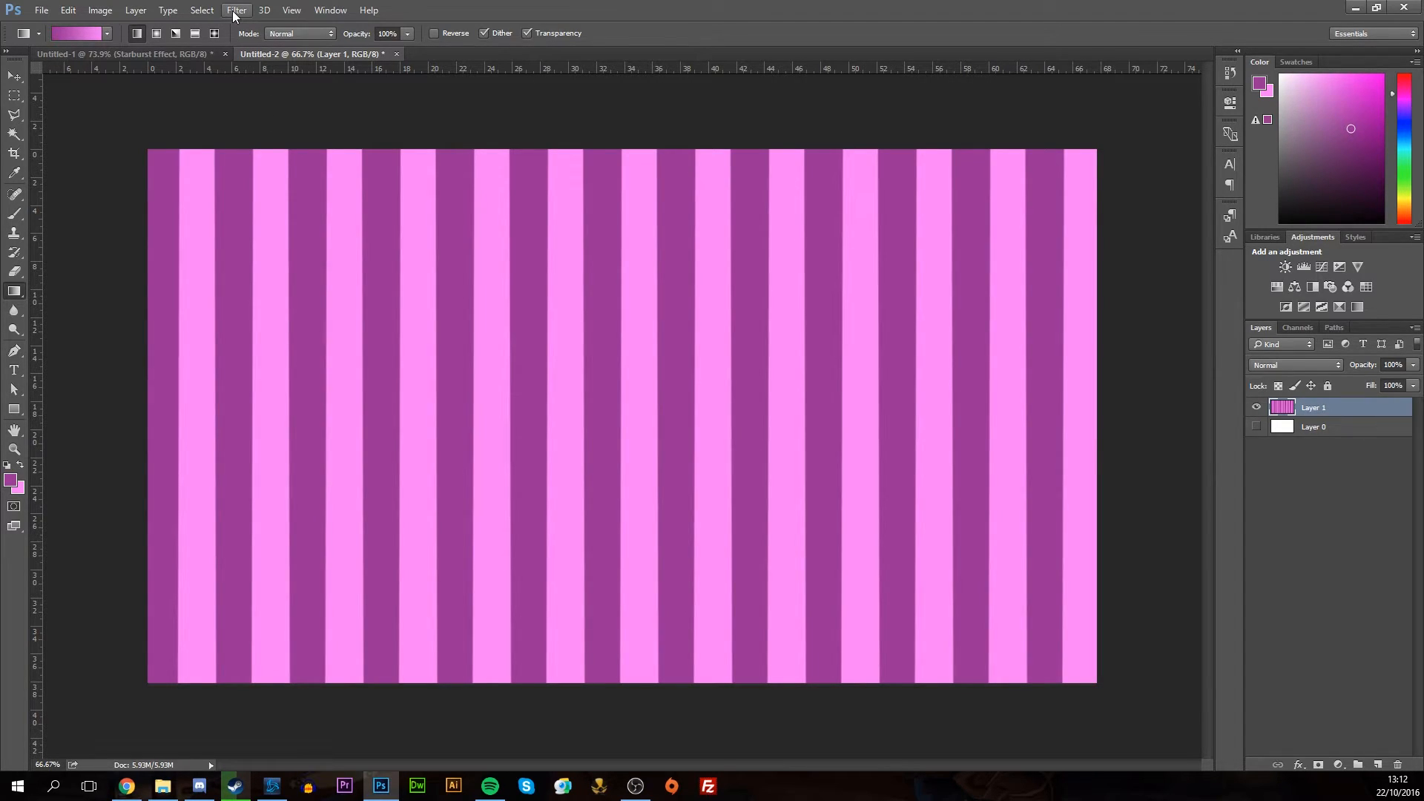
Apply Polar Coordinates (Rectangular to Polar) to bend the stripes into a starburst
click(236, 10)
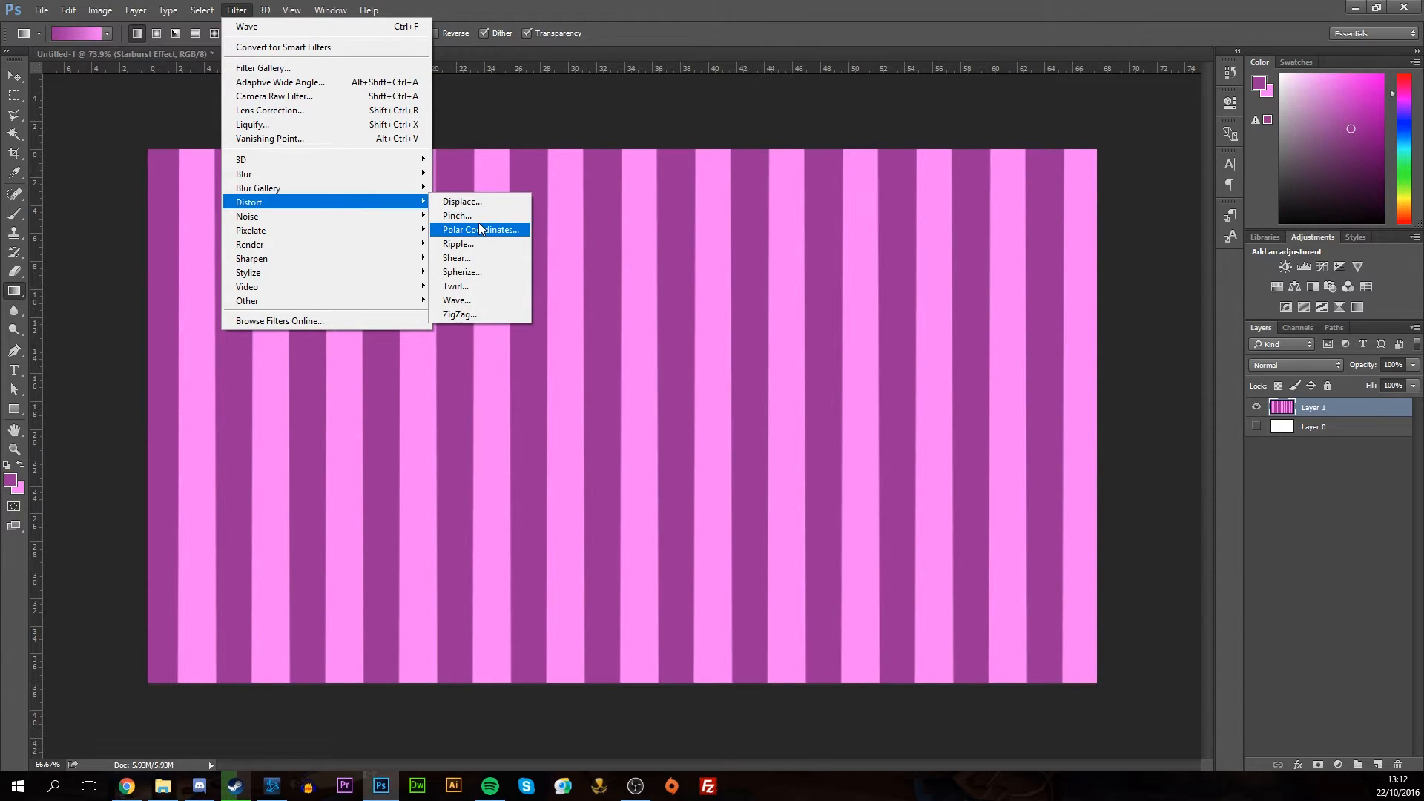
click(479, 228)
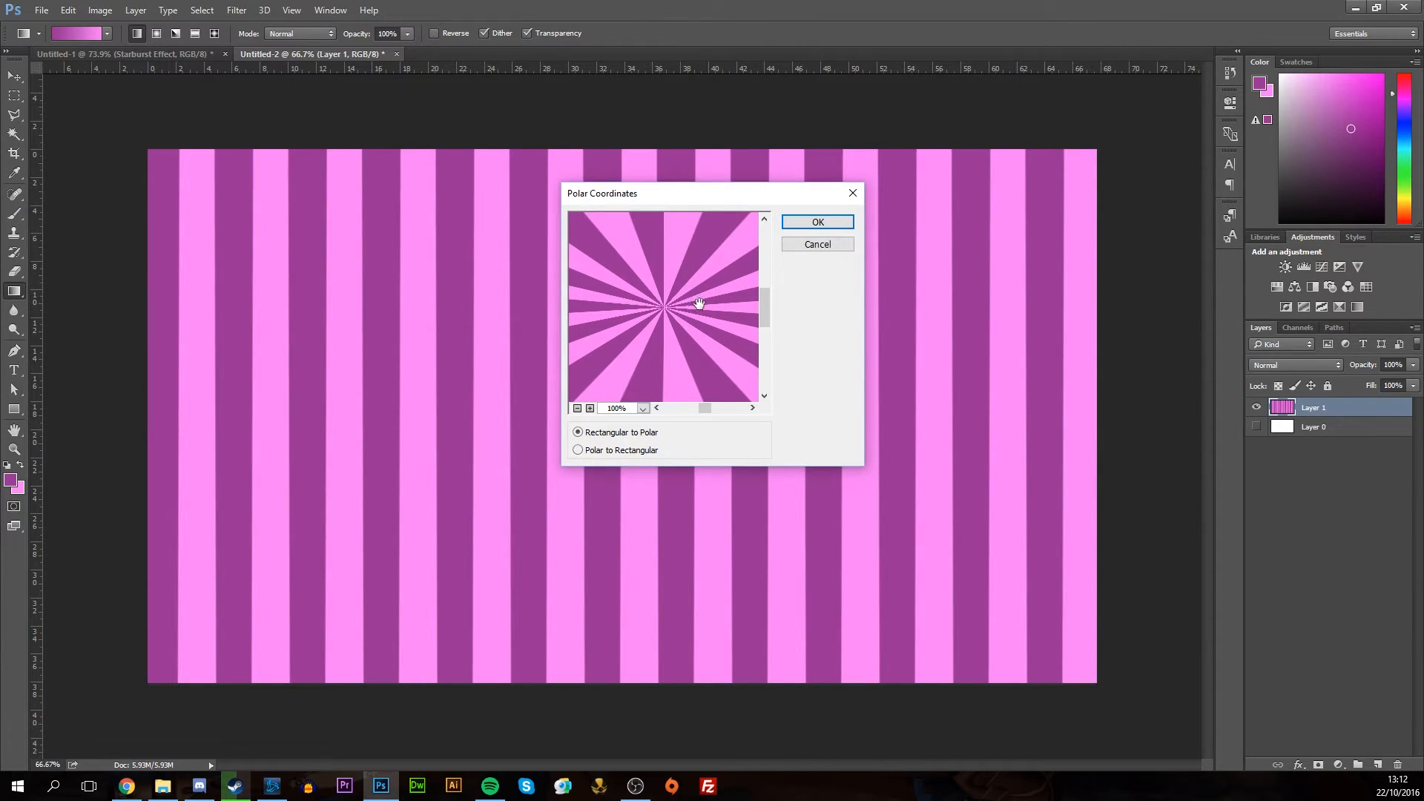
click(816, 221)
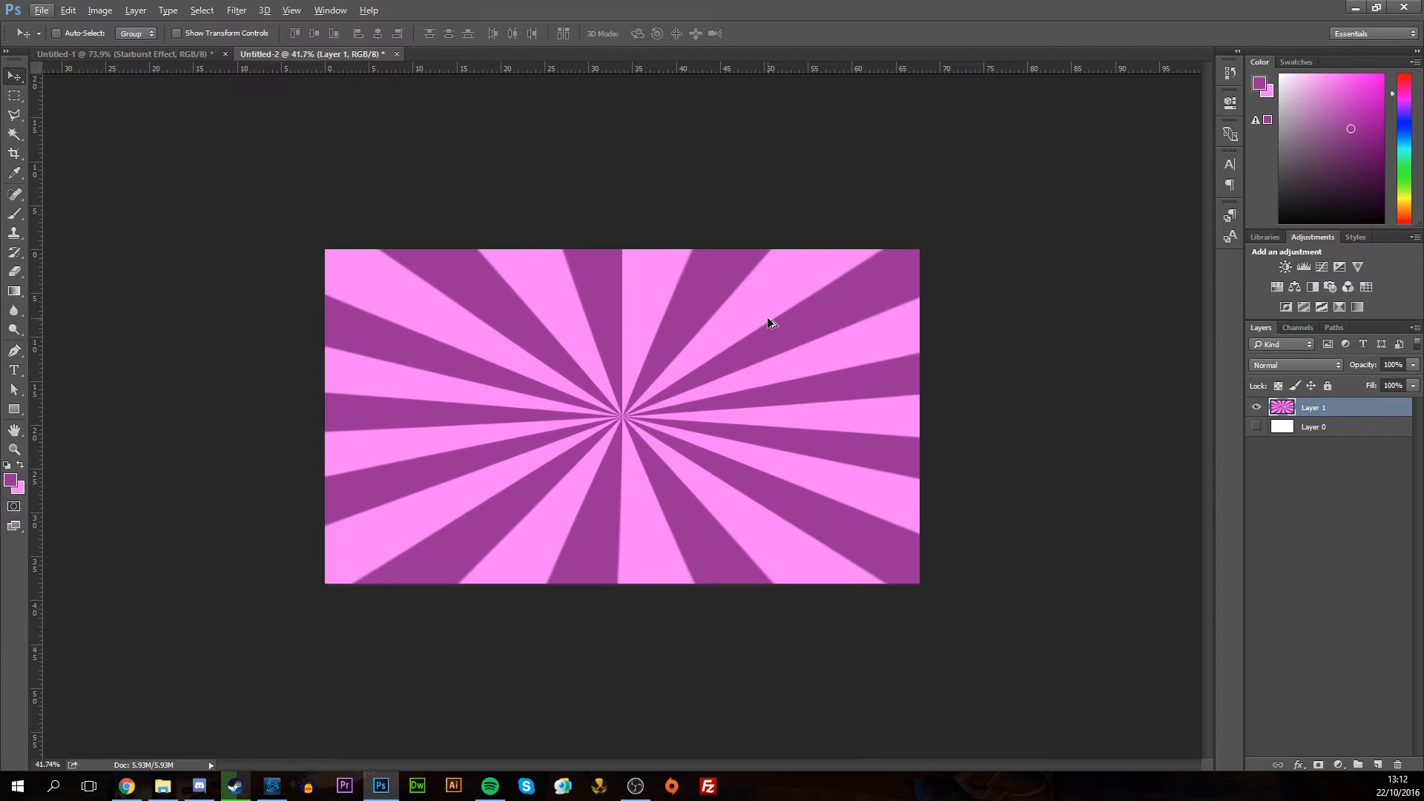
Begin a free transform to scale the starburst with its centre toward the upper-left
key(ctrl+t)
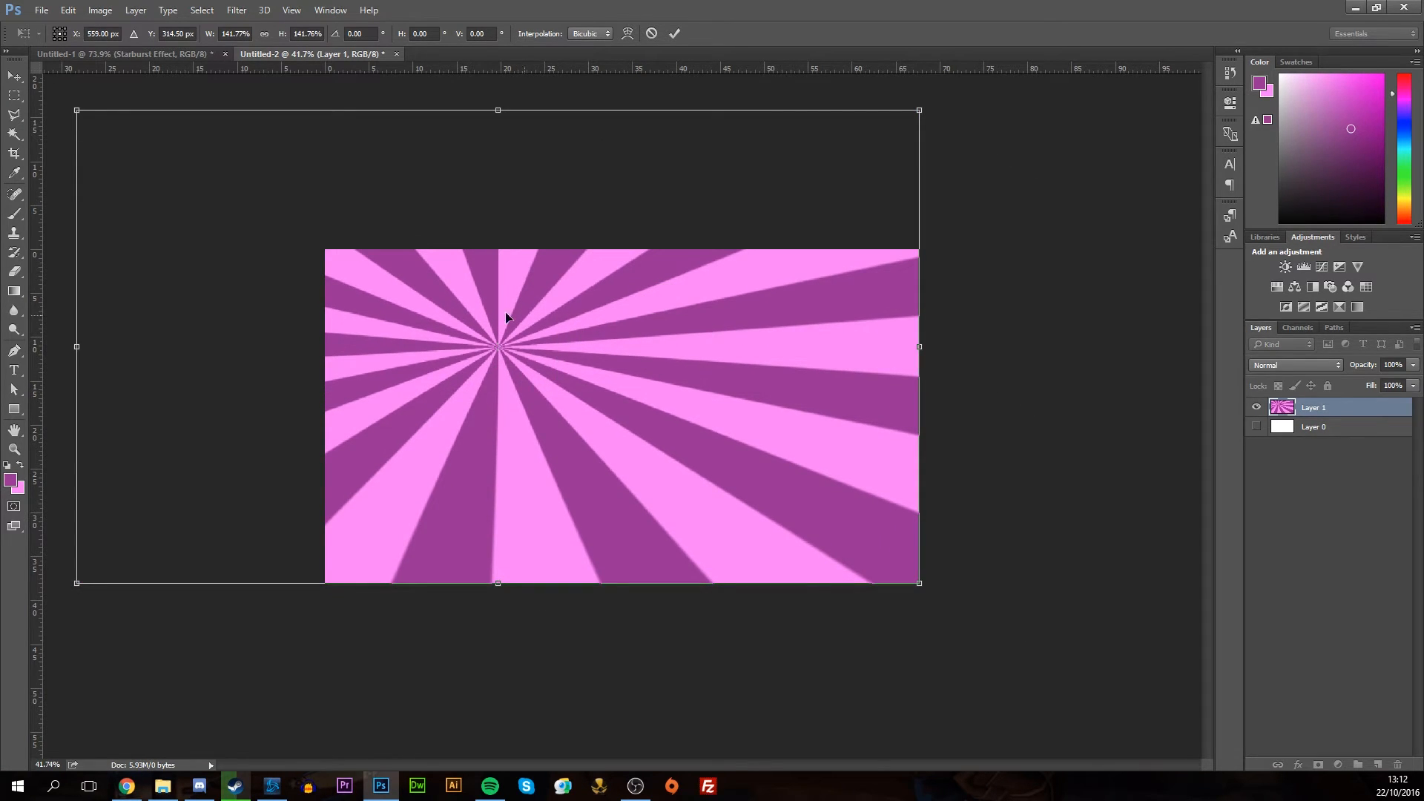
mouse_move(537, 353)
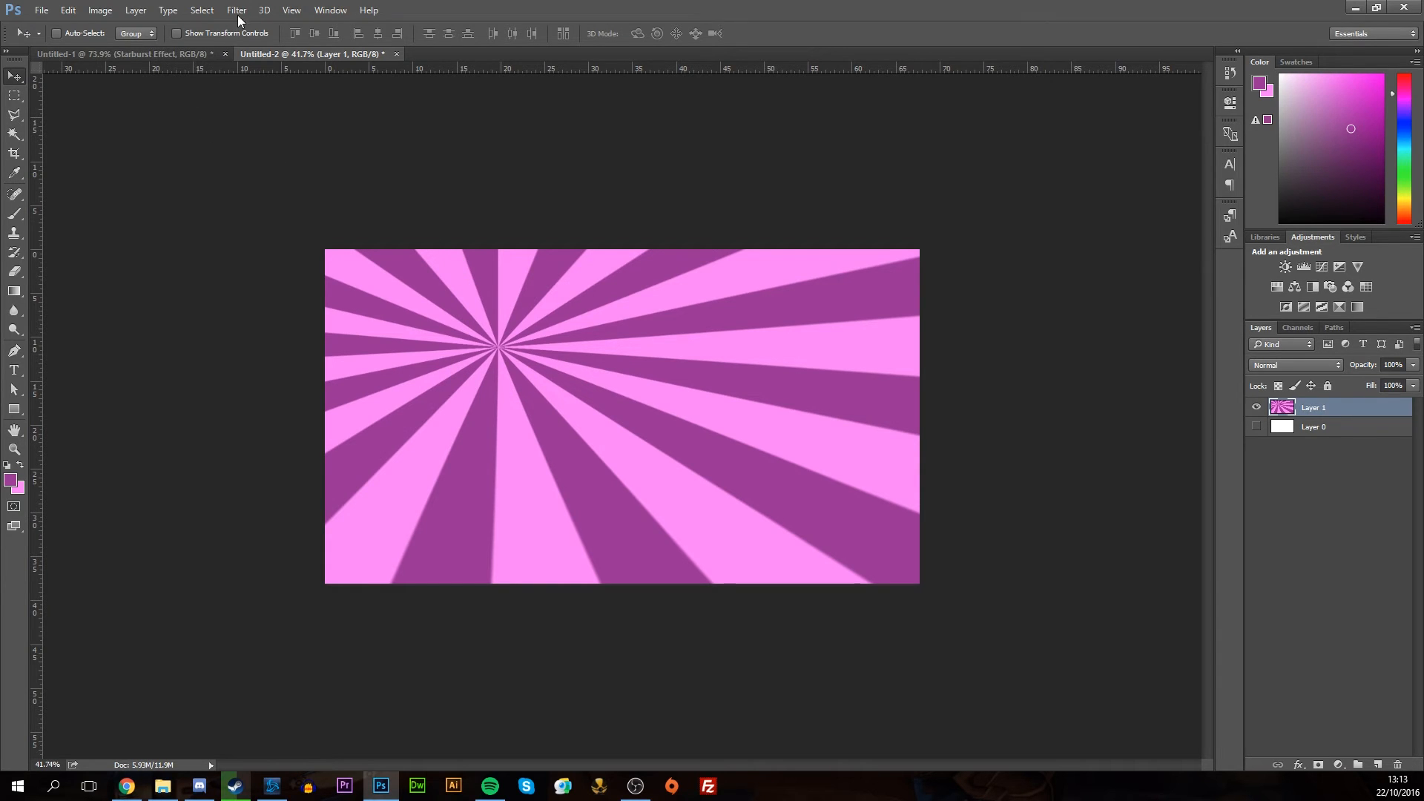
mouse_move(359, 71)
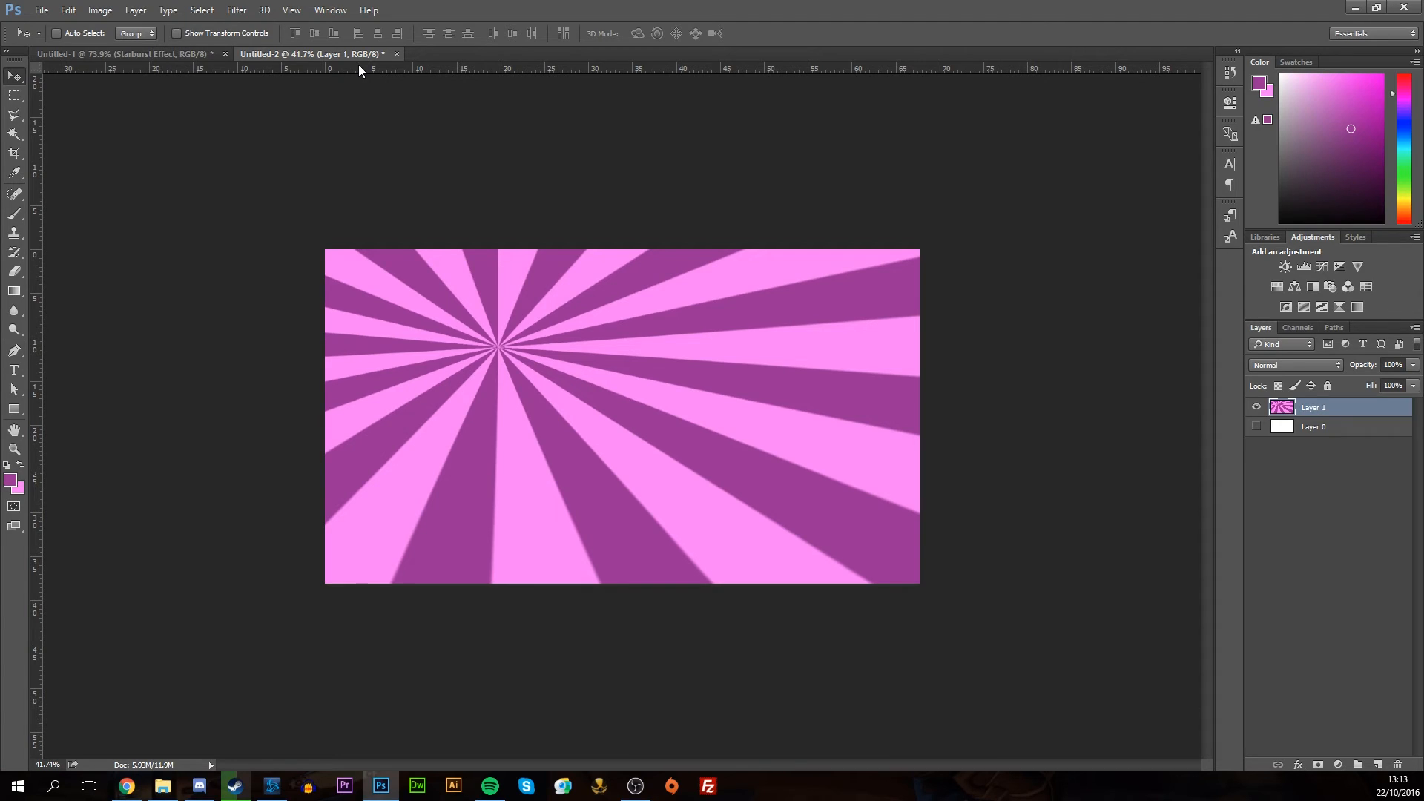